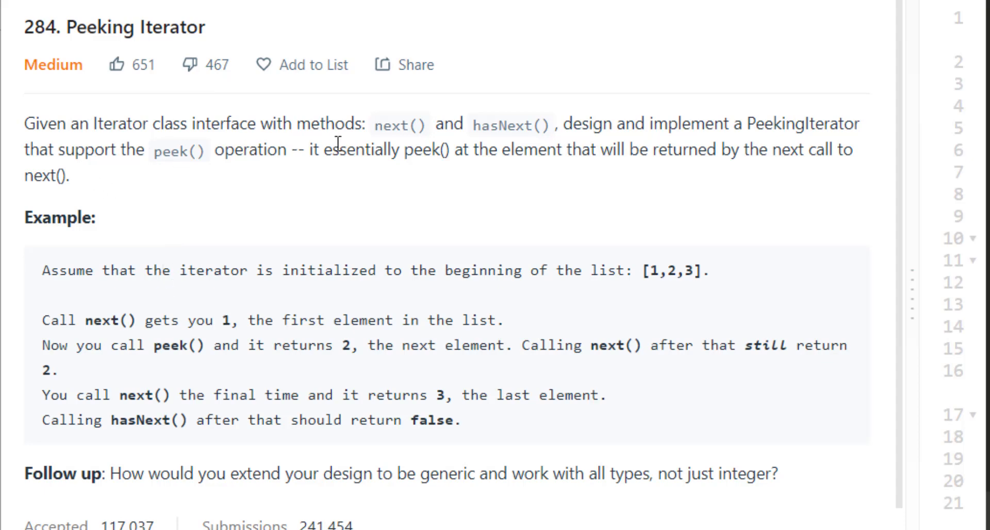
pyautogui.moveTo(491, 174)
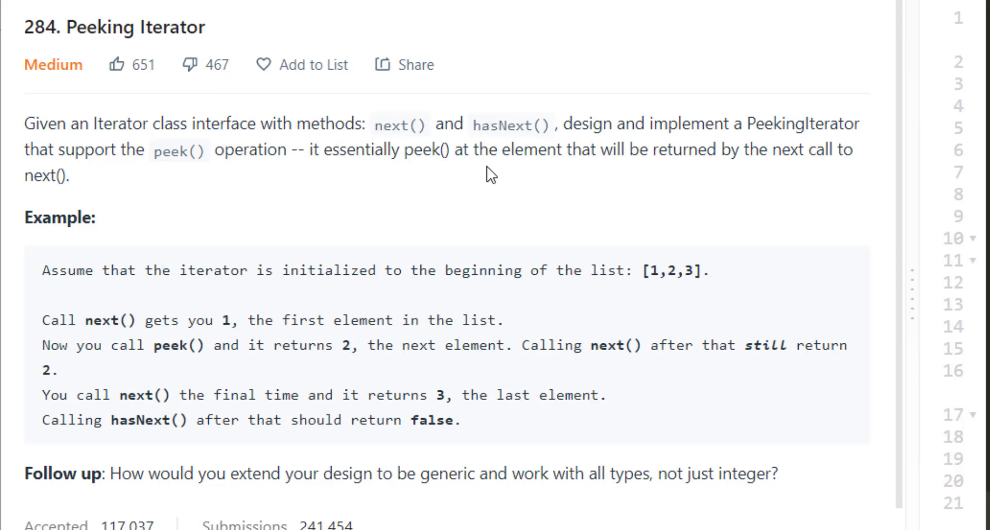
pyautogui.moveTo(811, 139)
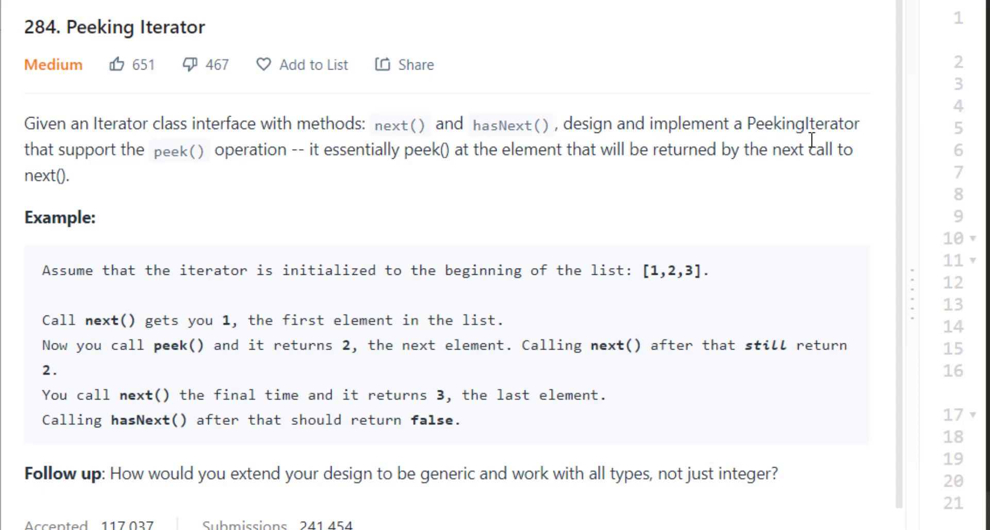
pyautogui.moveTo(202, 177)
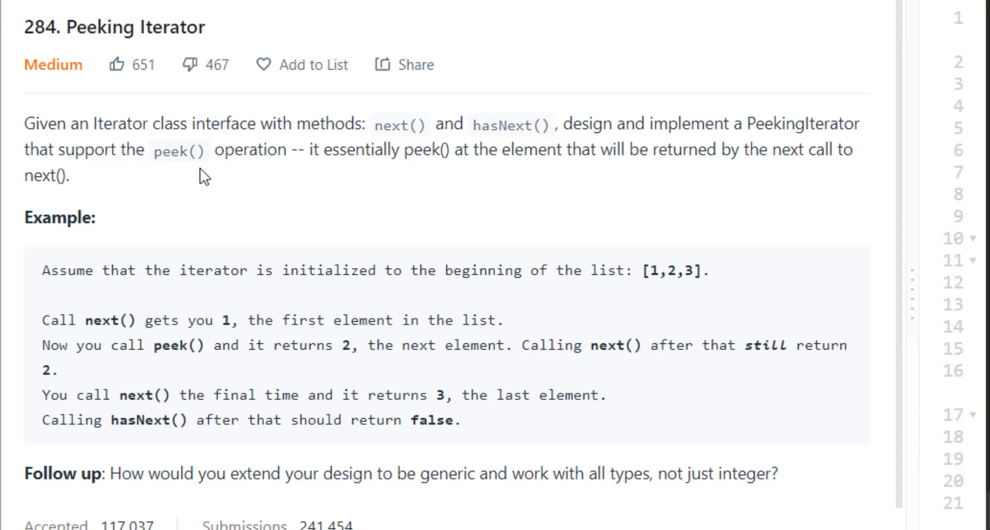
pyautogui.moveTo(611, 171)
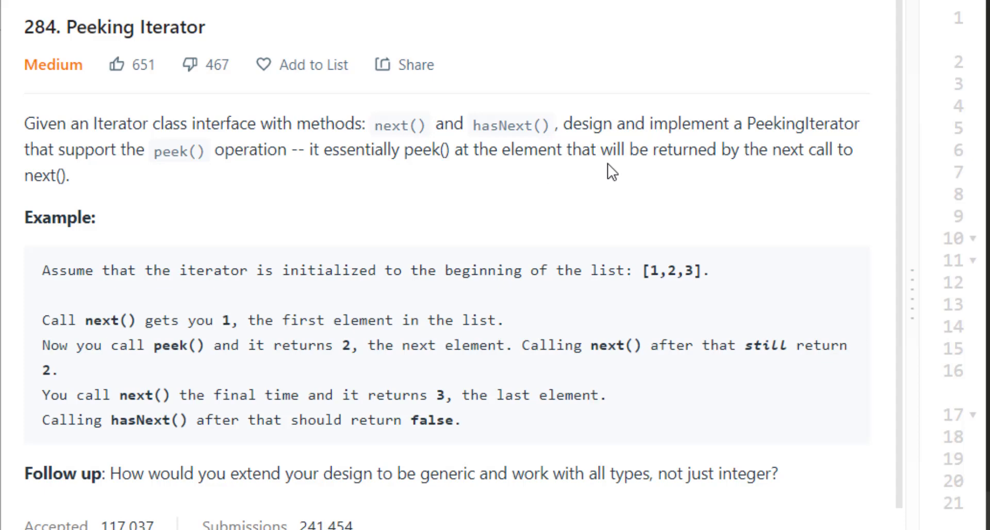
pyautogui.moveTo(798, 196)
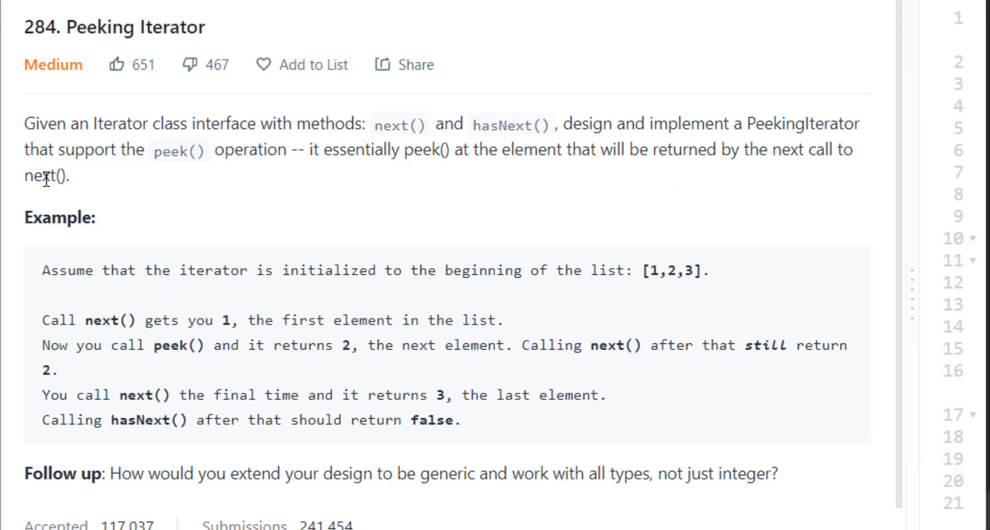
pyautogui.moveTo(126, 294)
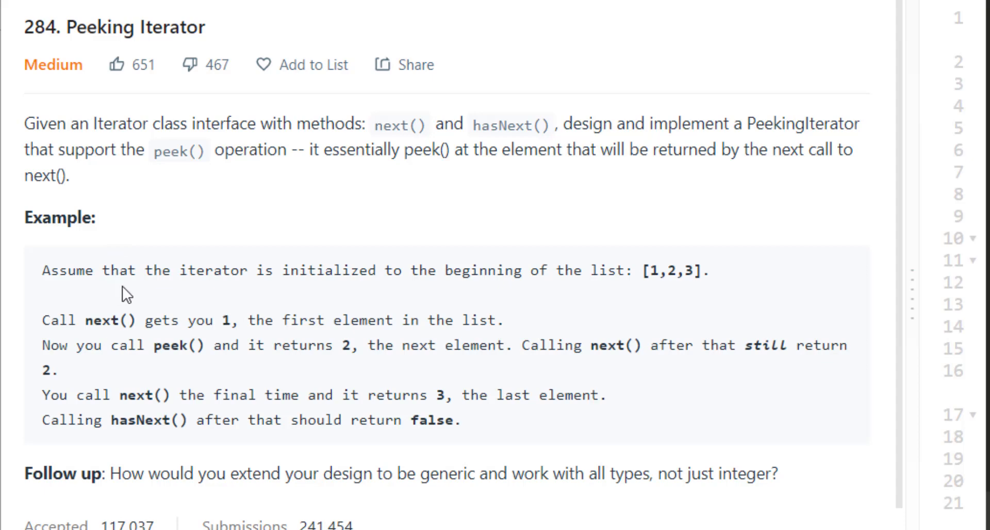
pyautogui.moveTo(358, 289)
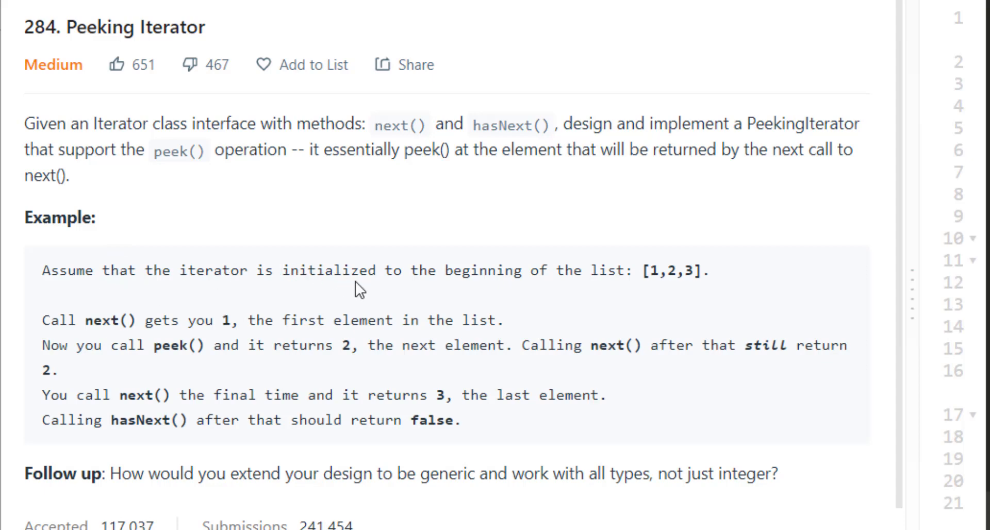
pyautogui.moveTo(656, 274)
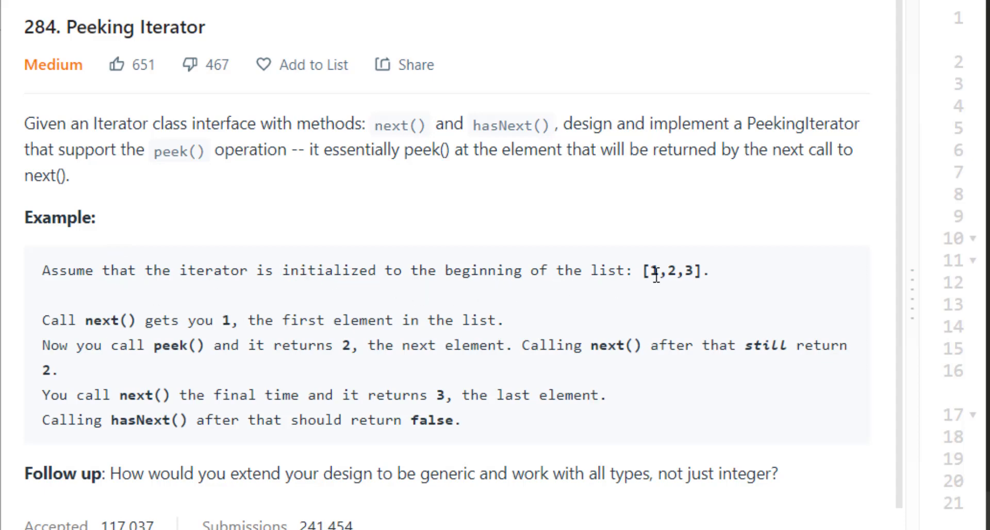
# Review the Peeking Iterator problem statement, highlighting the note about the first next() call.
pyautogui.doubleClick(656, 271)
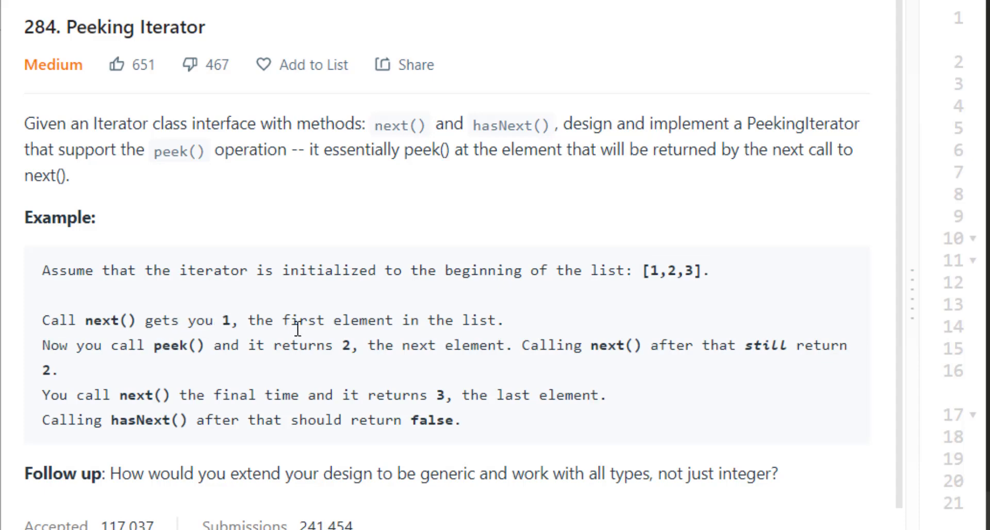
pyautogui.moveTo(55, 320)
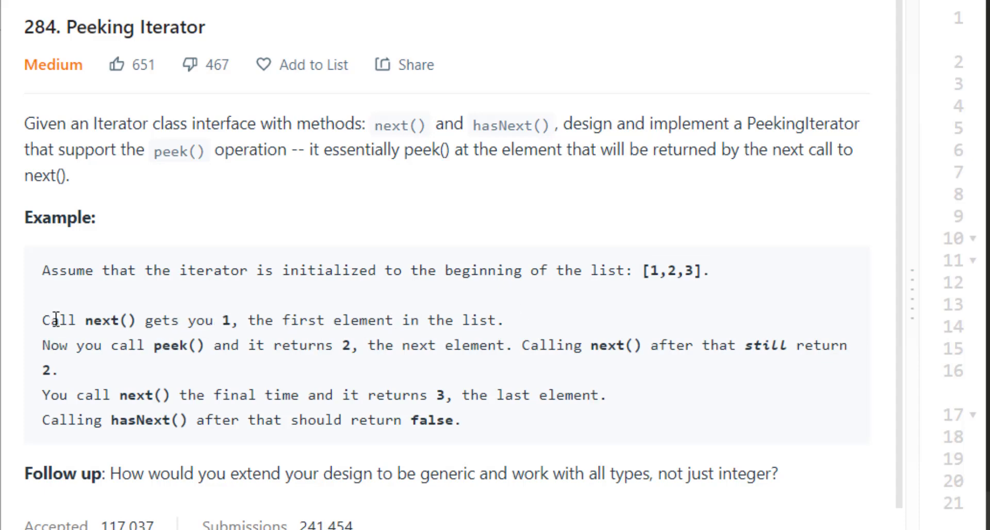
pyautogui.moveTo(42, 320); pyautogui.dragTo(232, 320)
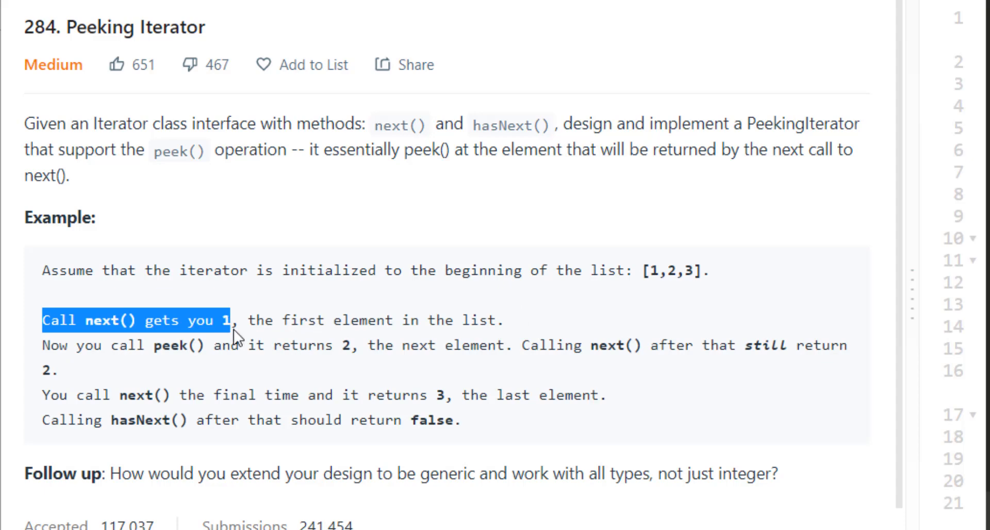
pyautogui.moveTo(125, 309)
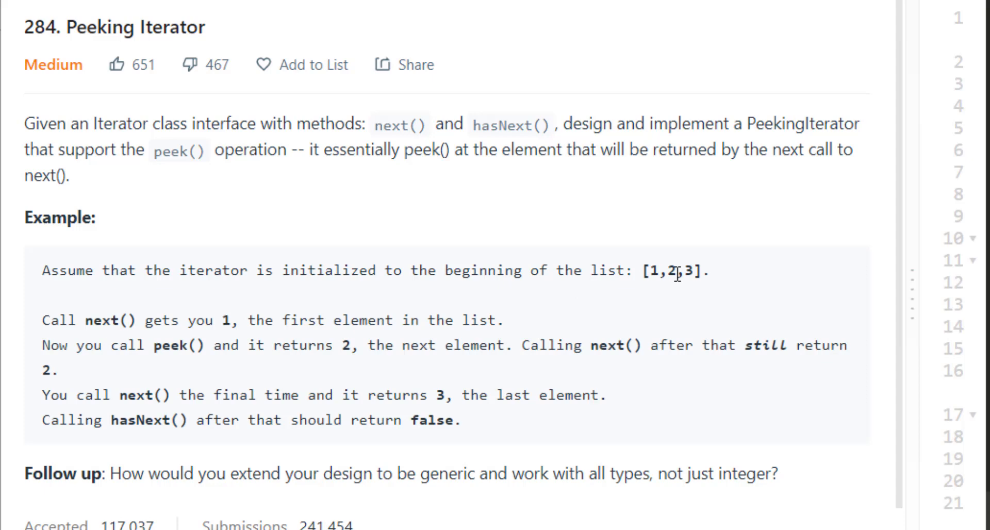
pyautogui.doubleClick(672, 271)
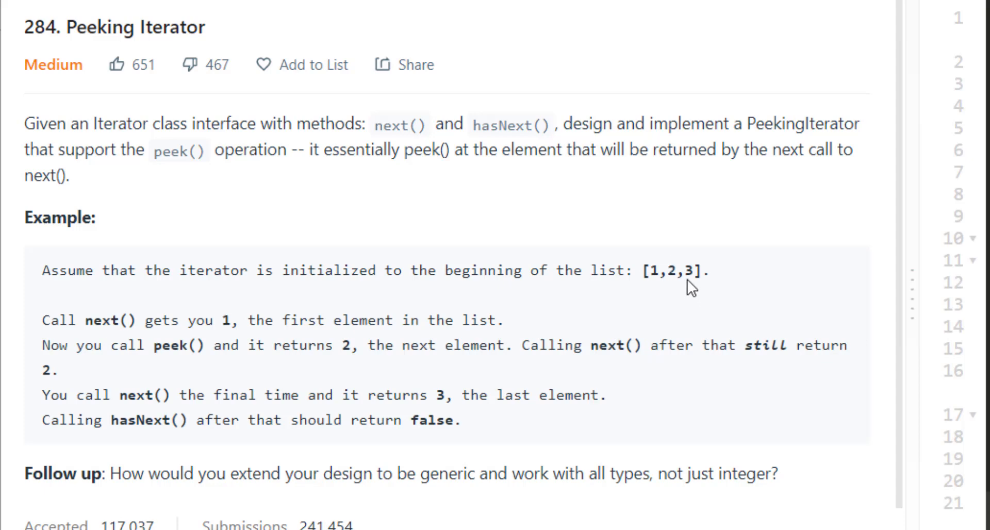
pyautogui.doubleClick(688, 271)
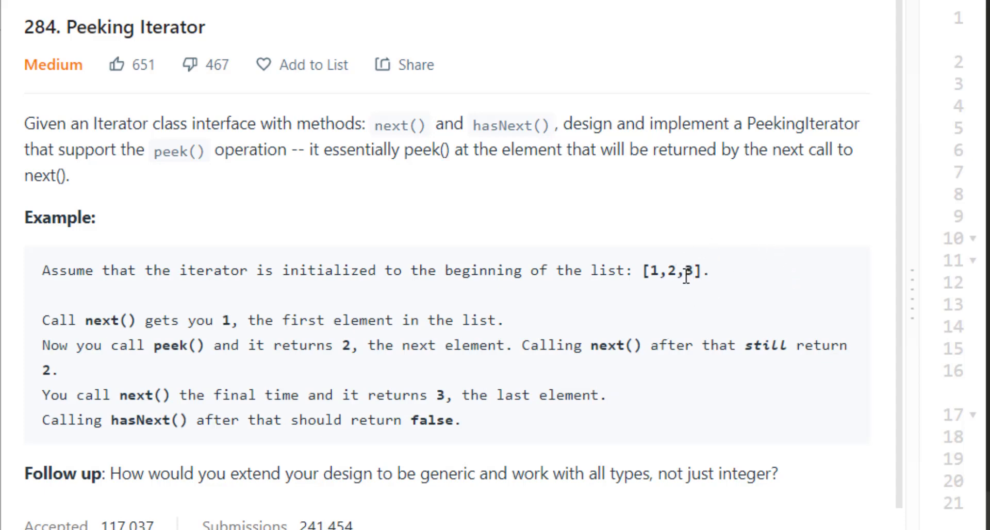
pyautogui.doubleClick(688, 271)
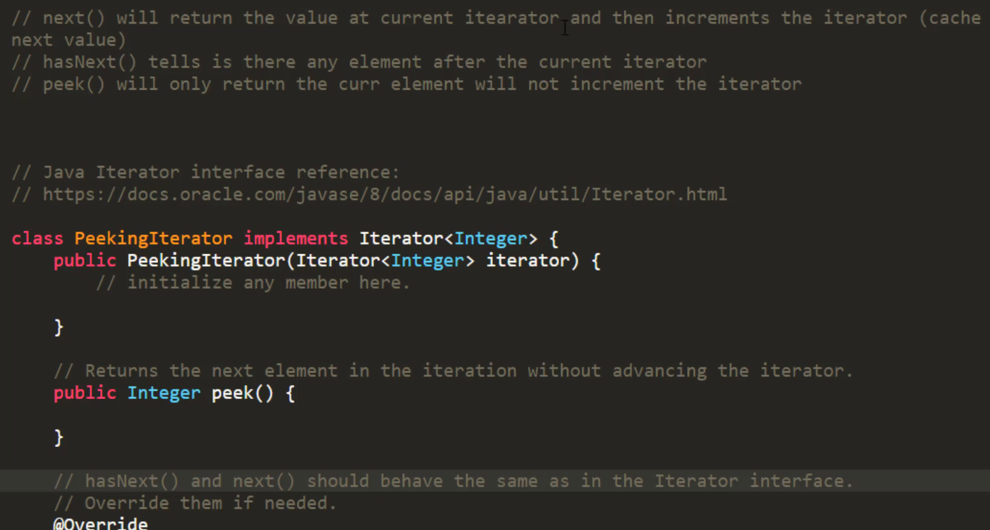
pyautogui.moveTo(886, 24)
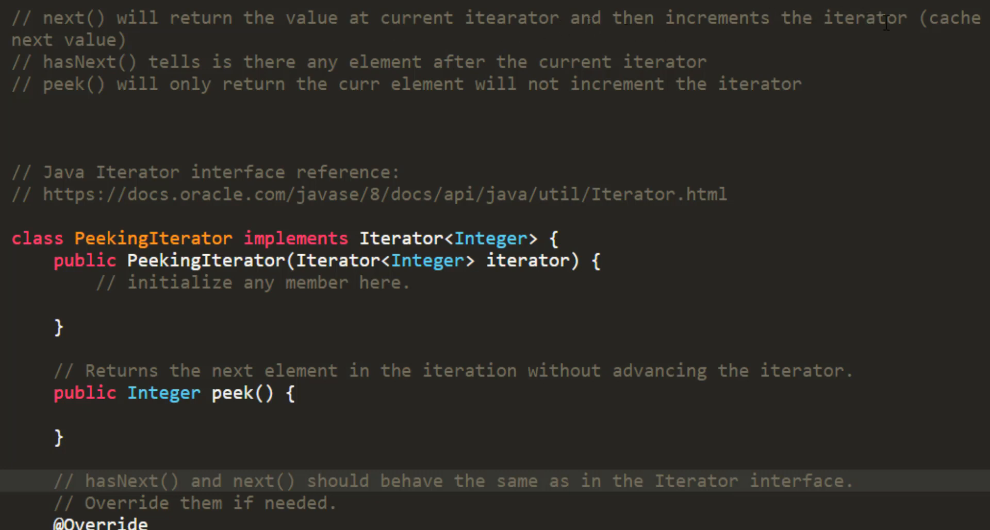
pyautogui.moveTo(964, 29)
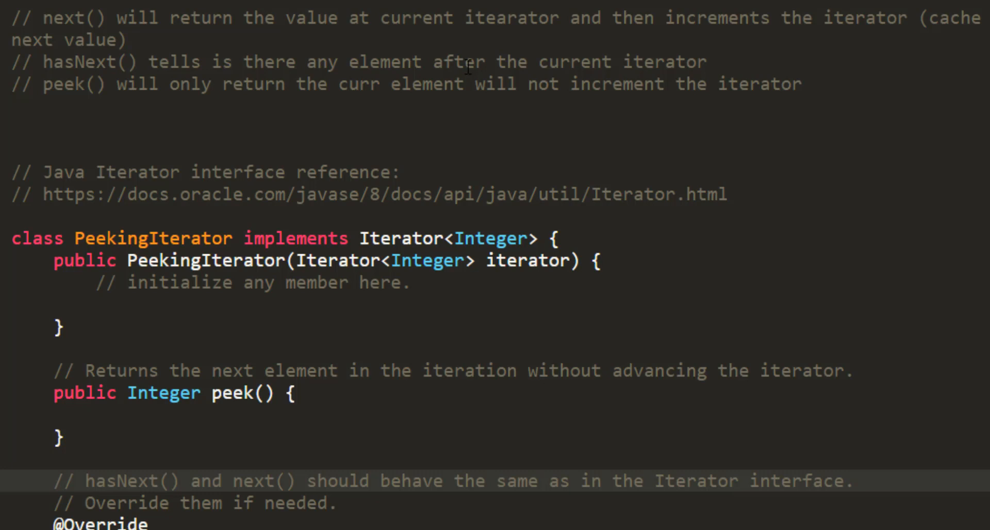
pyautogui.moveTo(292, 58)
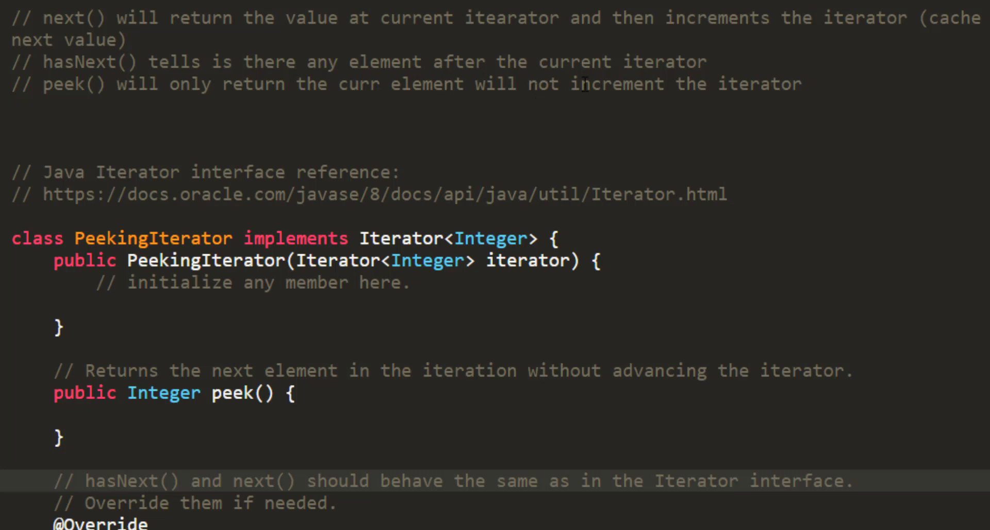
pyautogui.moveTo(385, 284)
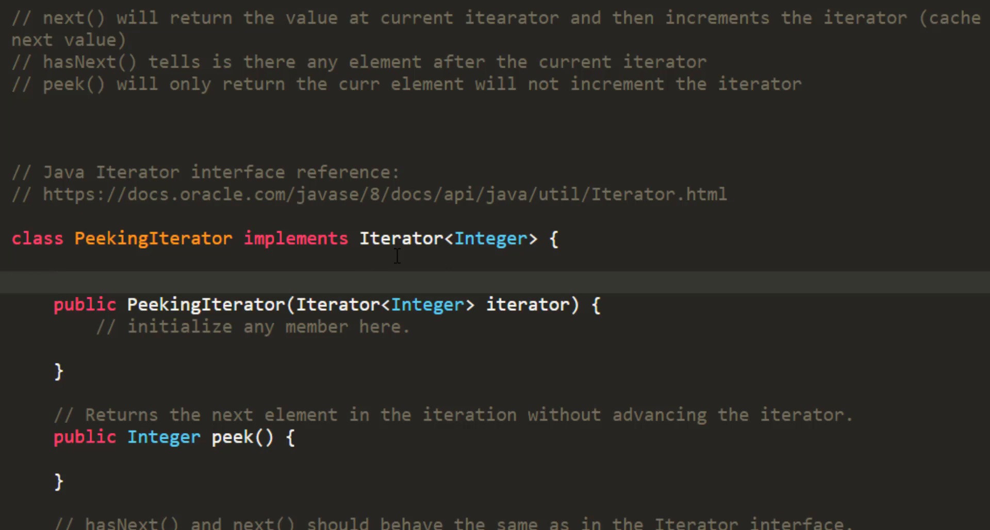
# Declare fields `private Iterator<Integer> itr = null;` and `private Integer nextVal = null;`.
pyautogui.write('private Iterator')
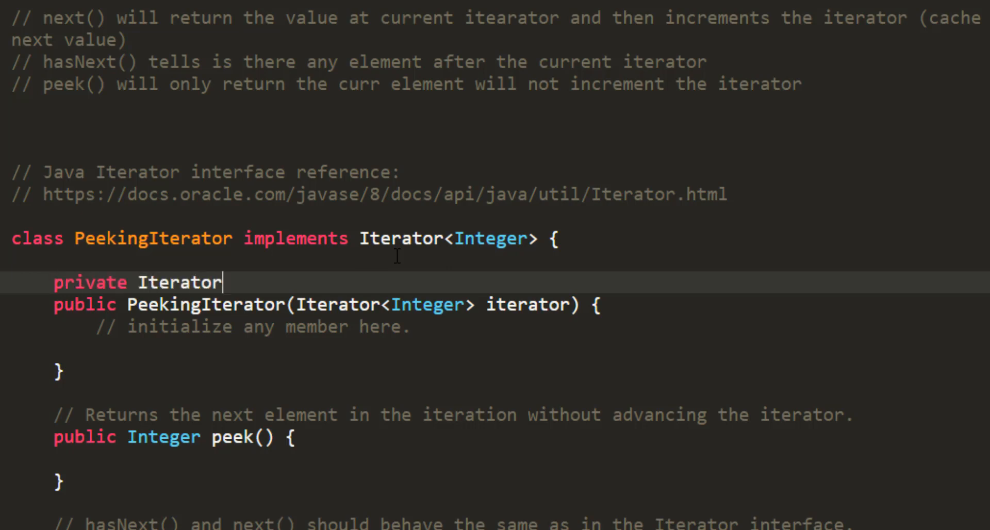
pyautogui.write('<integer> itr = null;')
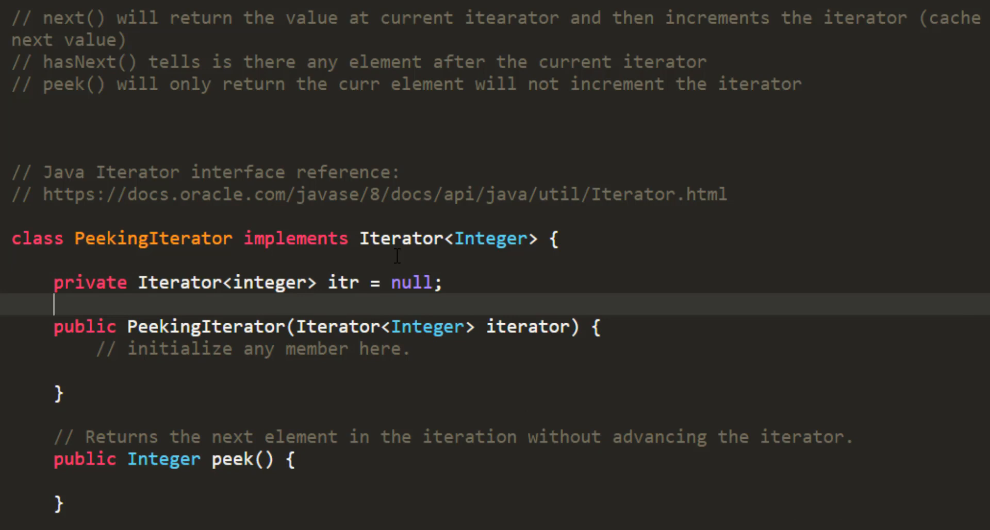
pyautogui.write('priv')
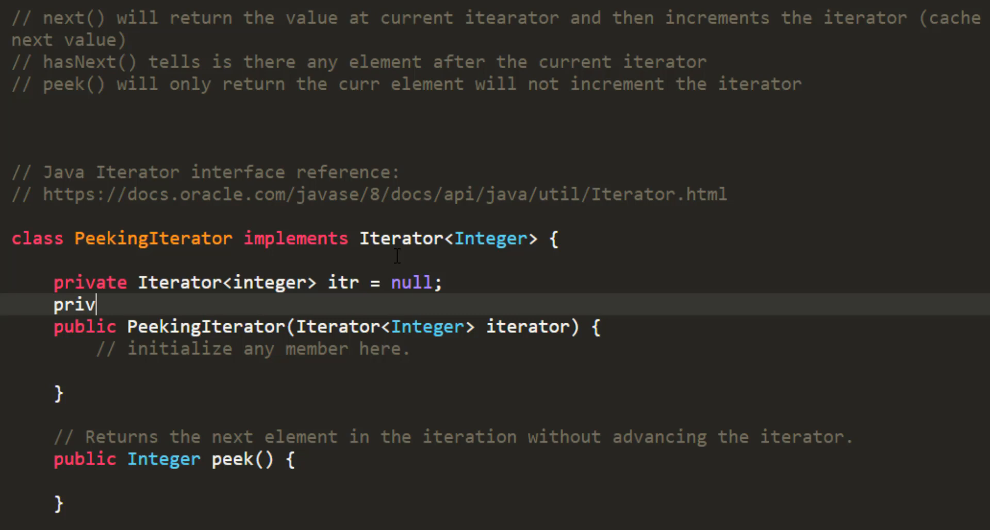
pyautogui.write('ate Integer nextVal;')
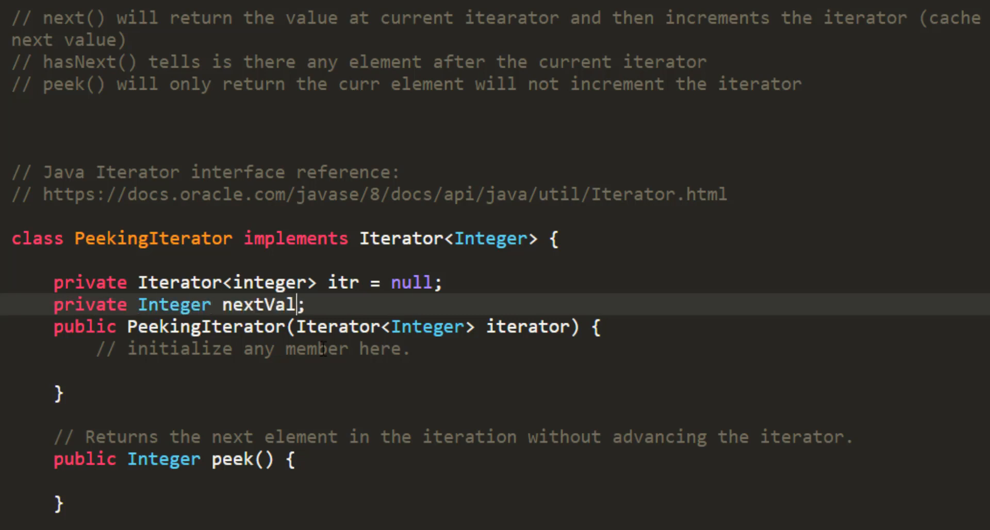
pyautogui.write('= null')
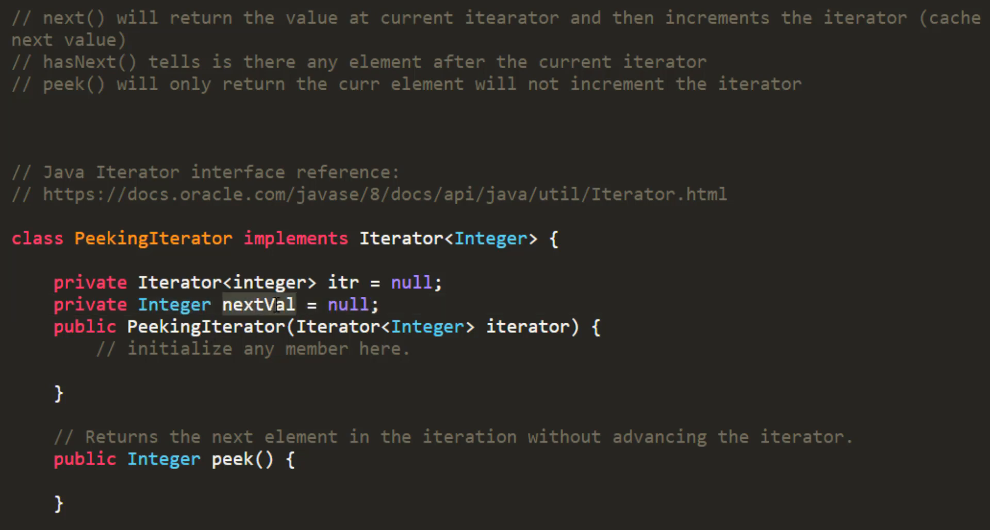
pyautogui.doubleClick(258, 304)
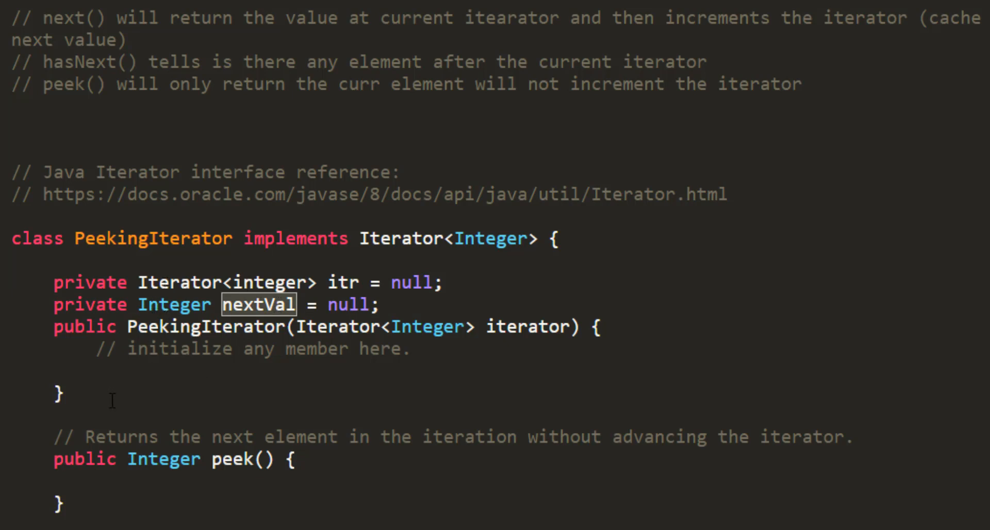
# In the constructor assign `itr = iterator;` and cache the first value with `itr.next();`.
pyautogui.write('itr')
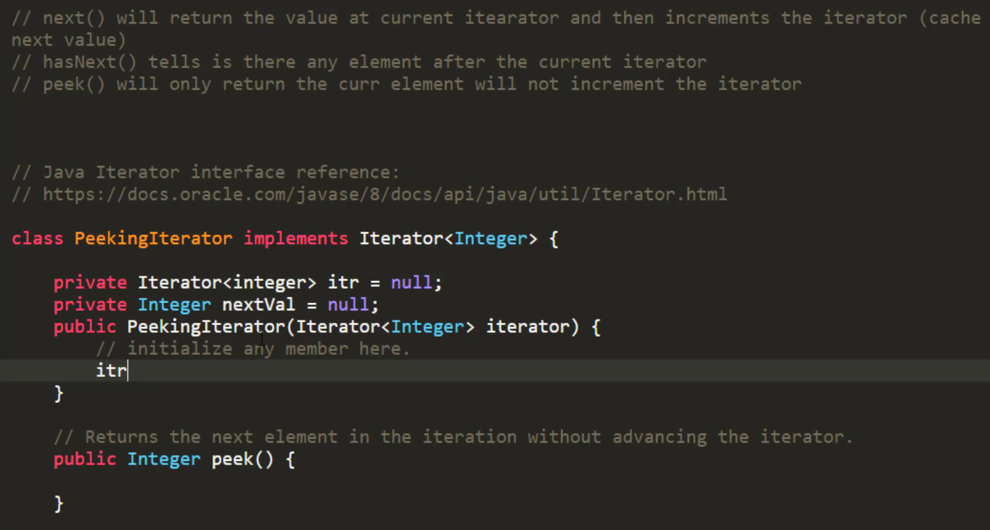
pyautogui.write('= iterato')
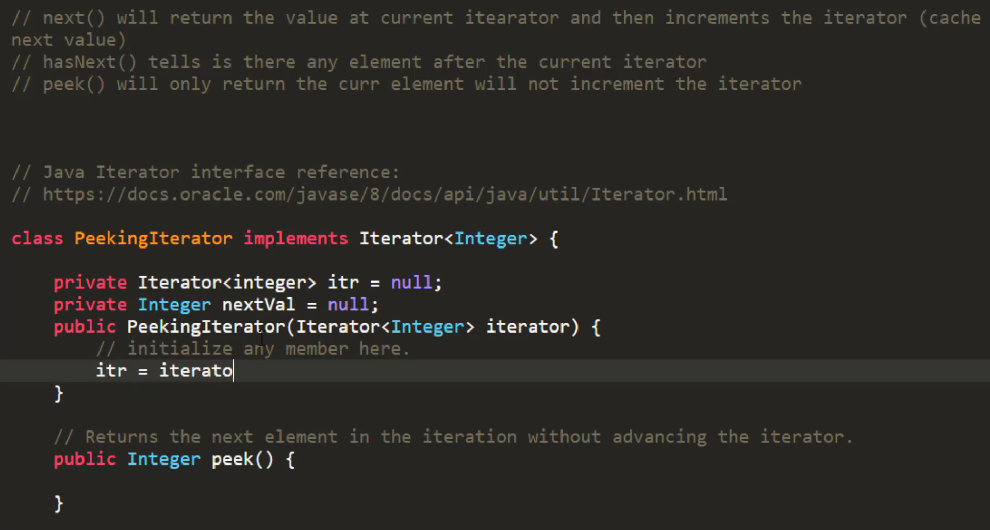
pyautogui.write('r;')
pyautogui.write('if(hasNext()) nextVal =')
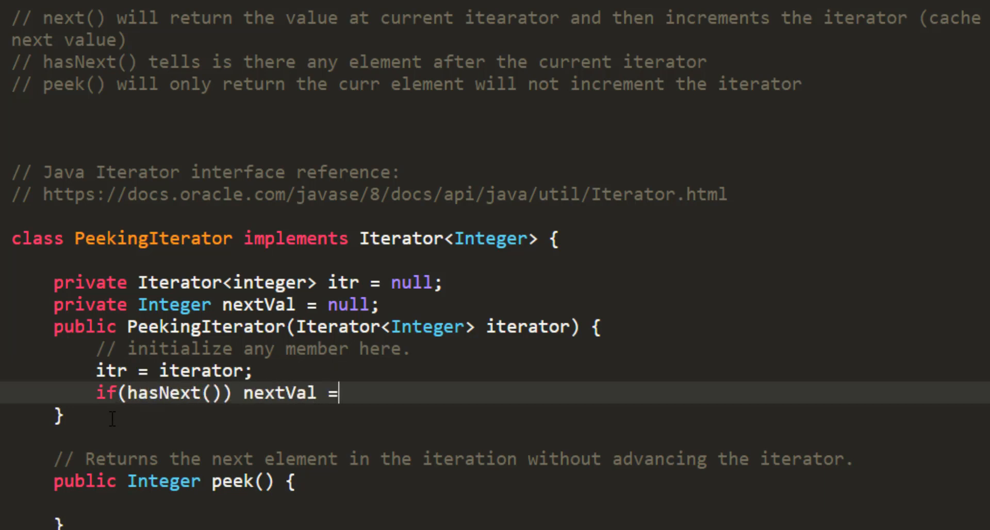
pyautogui.write('itr.')
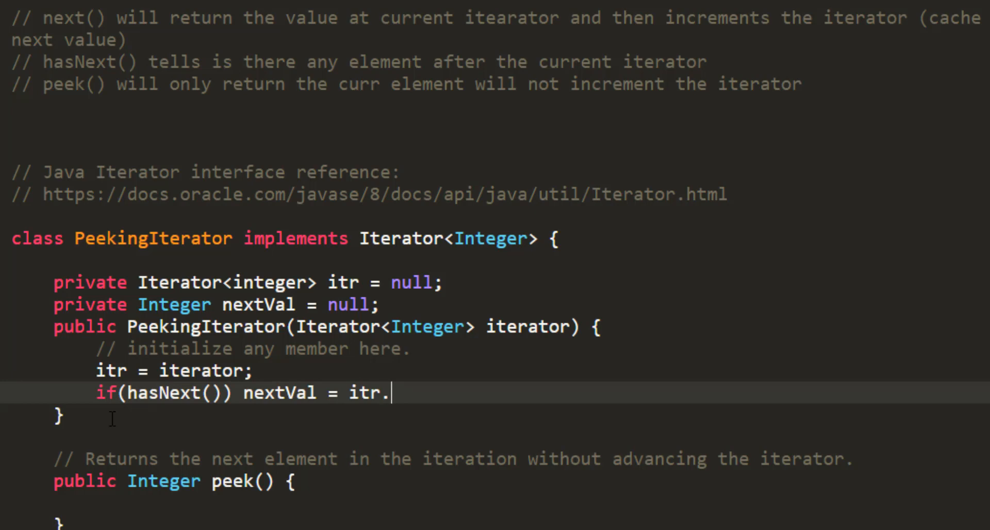
pyautogui.write('next();')
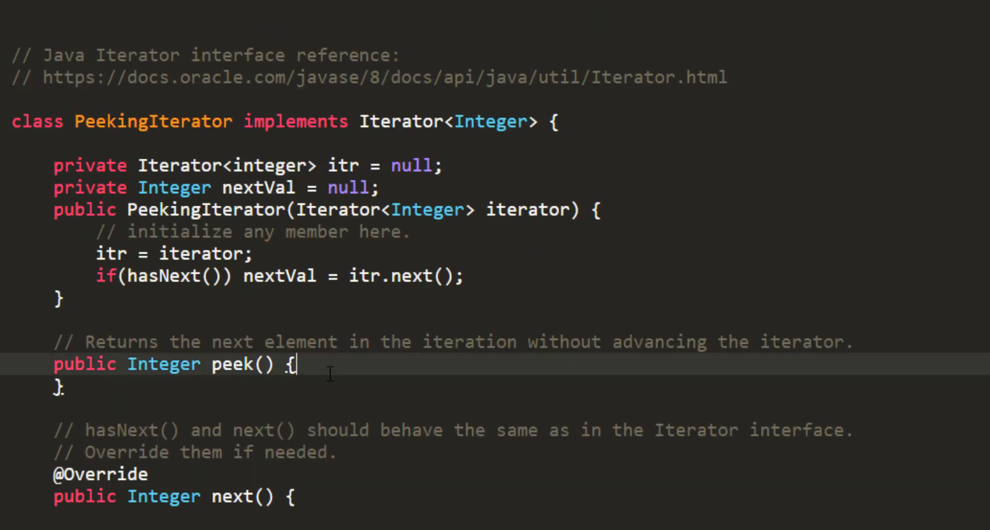
# Make peek() return the cached nextVal.
pyautogui.press('enter')
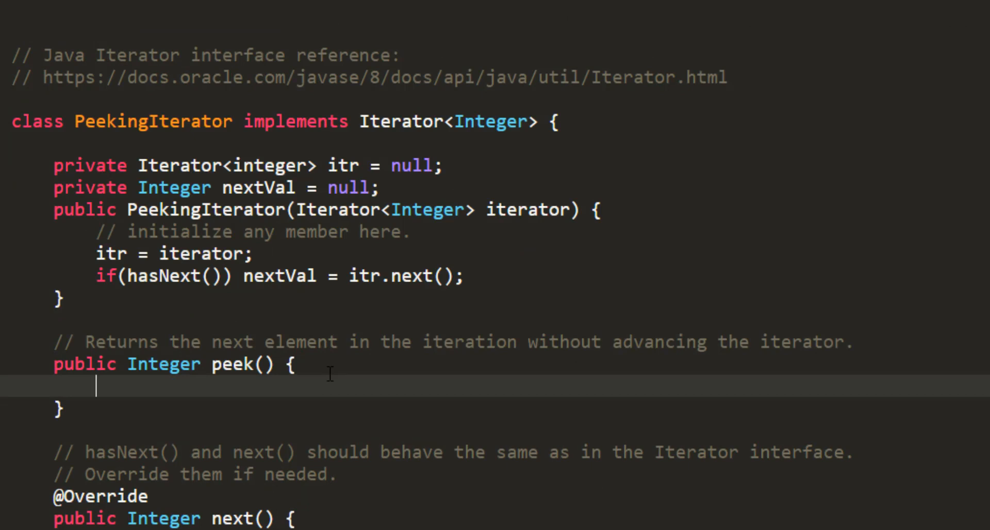
pyautogui.write('return')
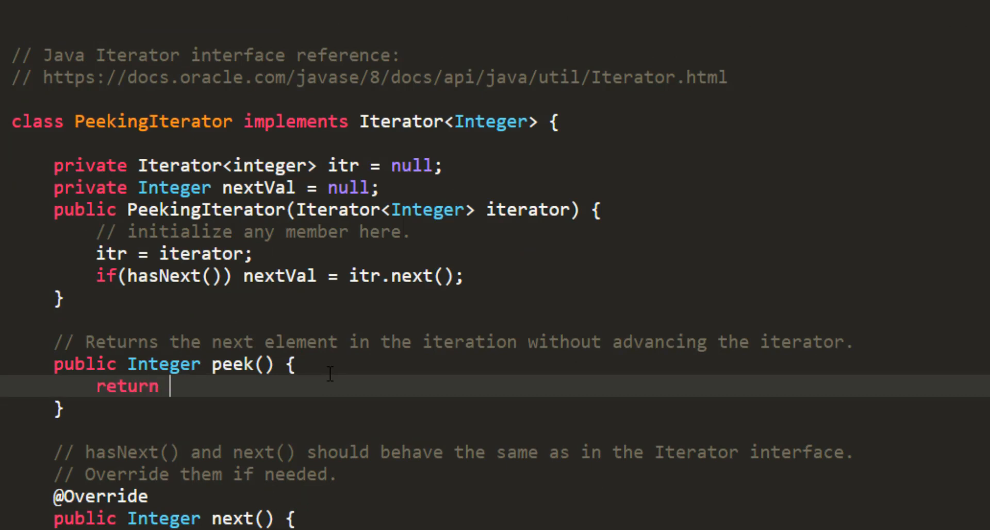
pyautogui.write('nextVal;')
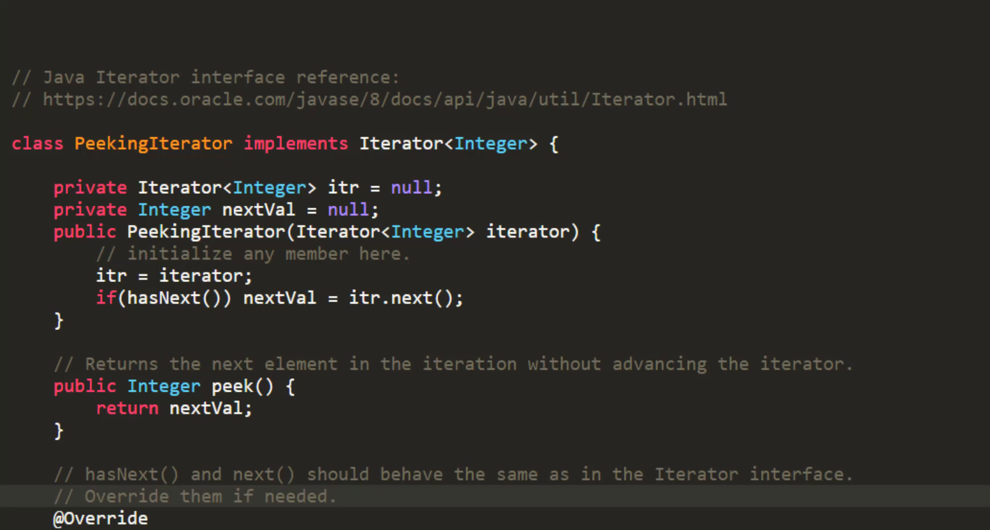
# In next(), save `Integer val = nextVal` and test `if(itr.hasNext())`.
pyautogui.scroll(-3)
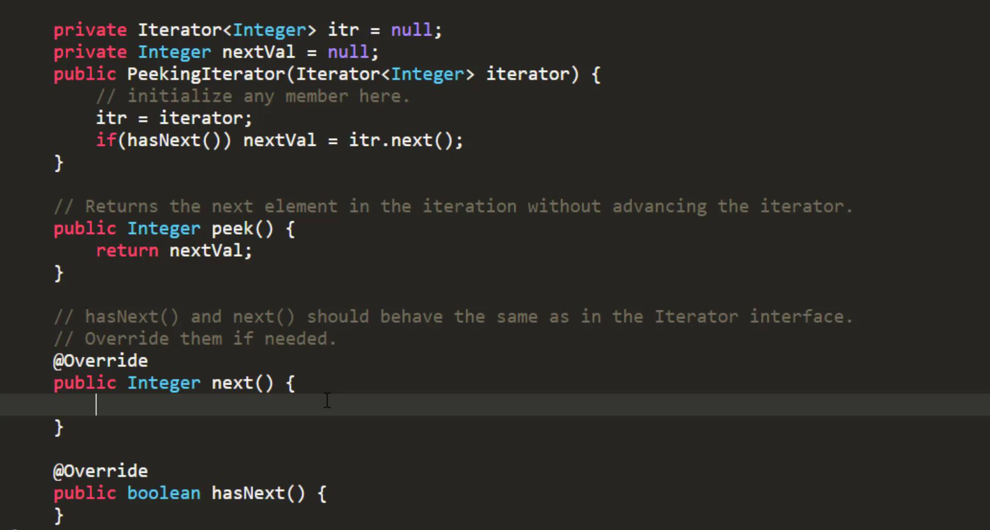
pyautogui.write('I')
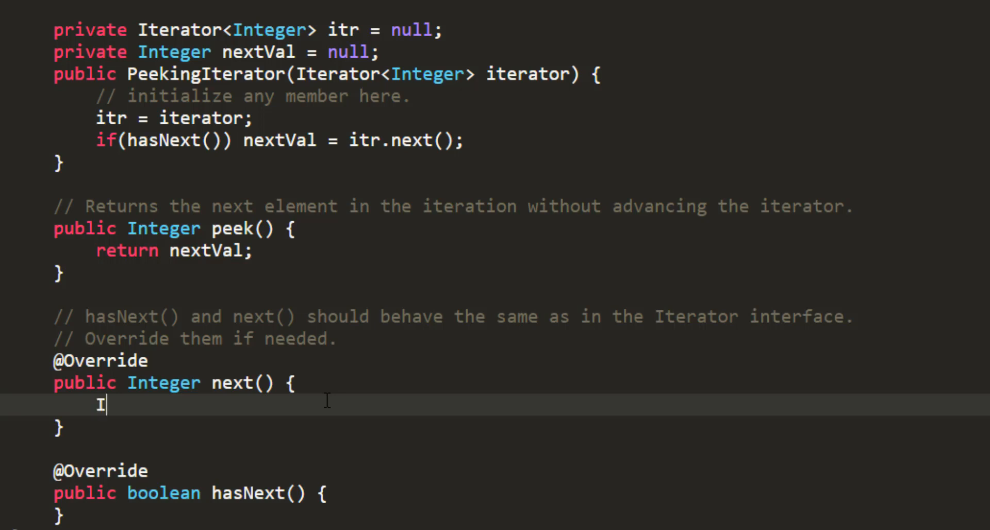
pyautogui.write('nteger val = nextVal;')
pyautogui.write('return val;')
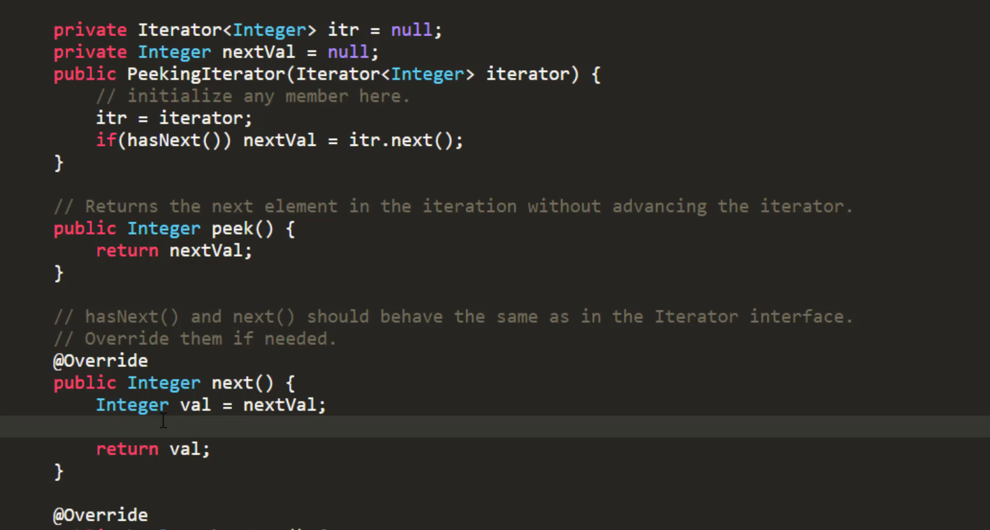
pyautogui.write('if(it')
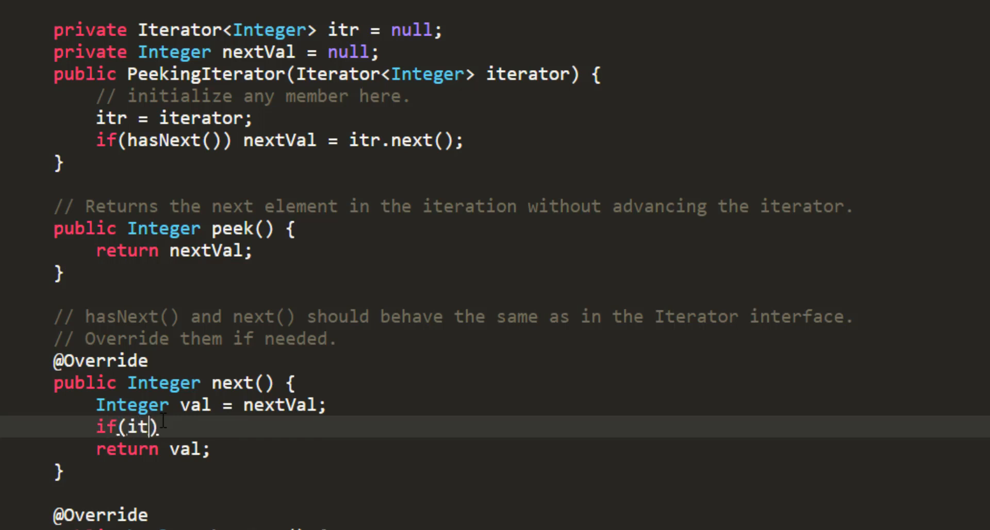
pyautogui.write('r.hasN')
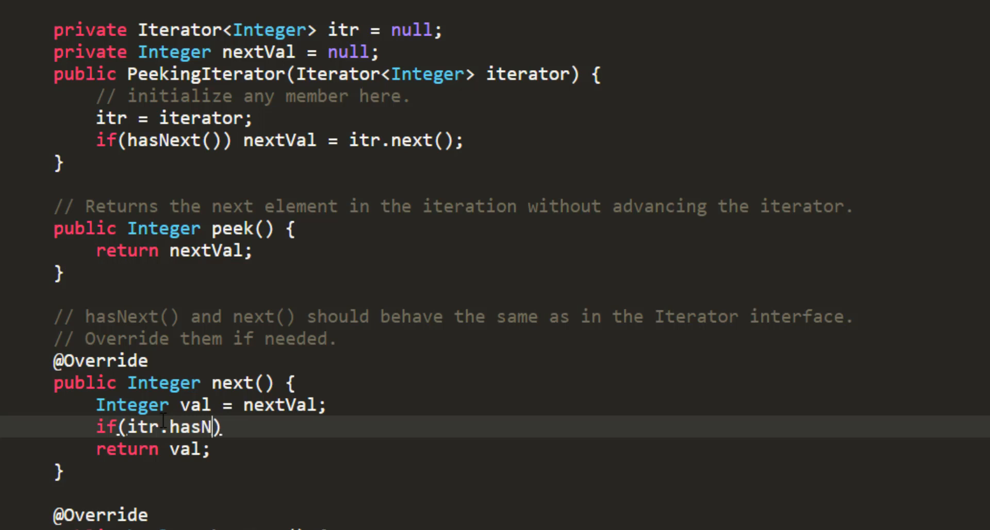
pyautogui.write('ext()')
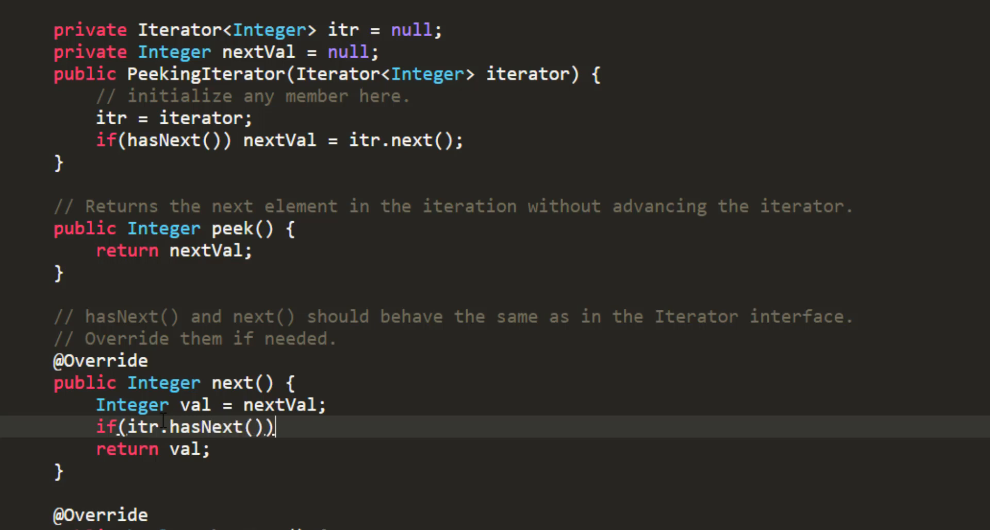
# Refresh the cache with `nextVal= itr.next();`, adding an else branch for the exhausted case.
pyautogui.write('nextVa')
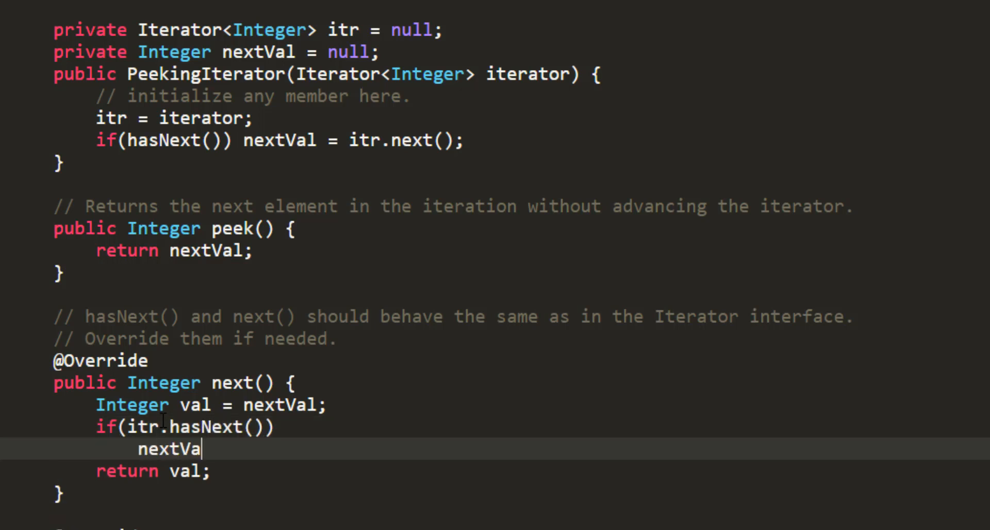
pyautogui.write('l= itr.')
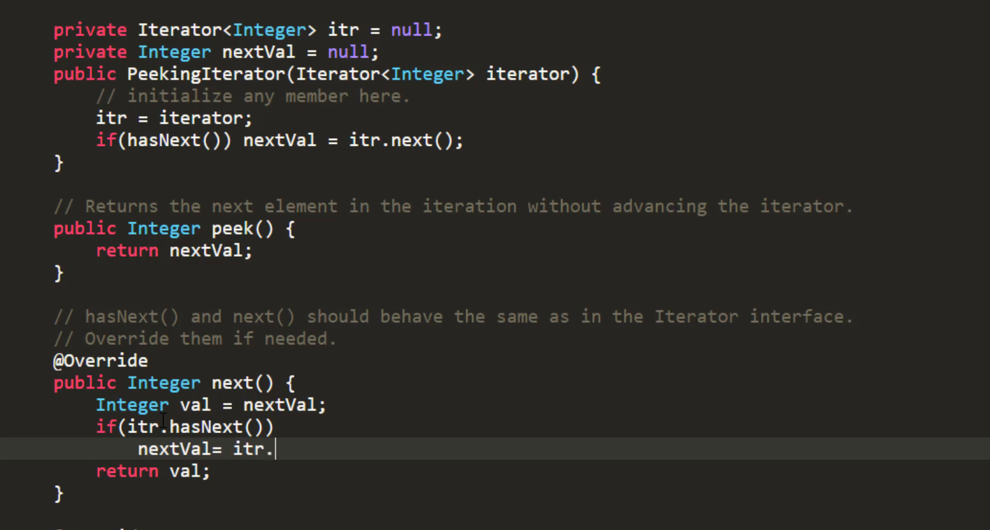
pyautogui.write('next();')
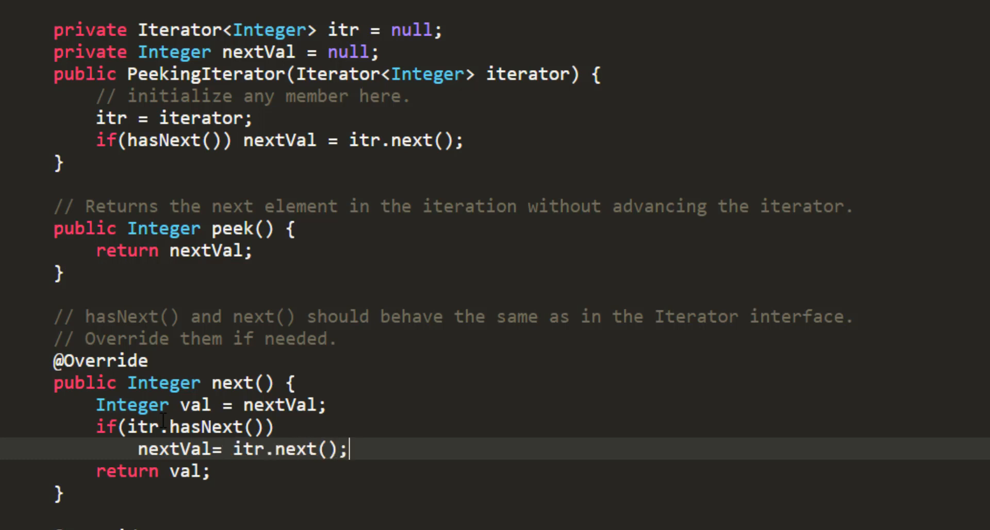
pyautogui.write('else')
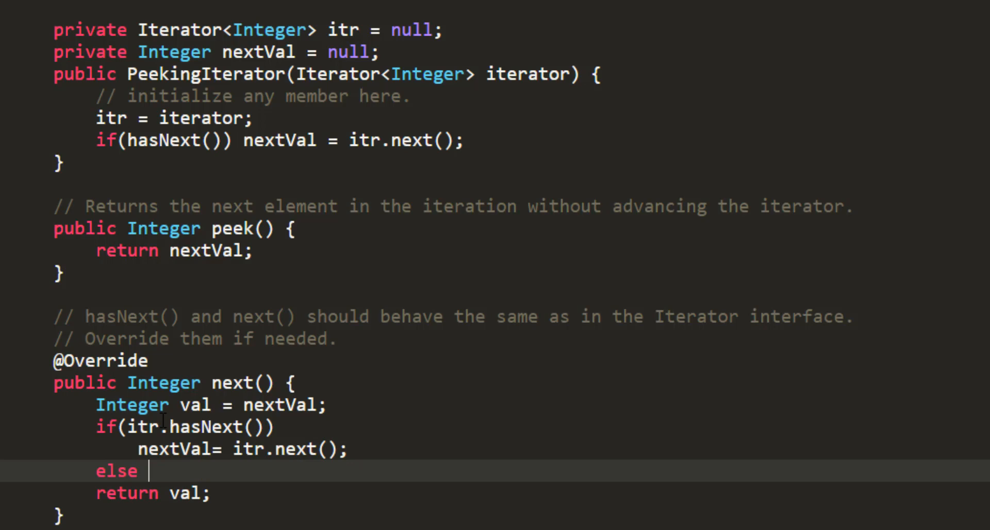
pyautogui.write('nextVal = null;')
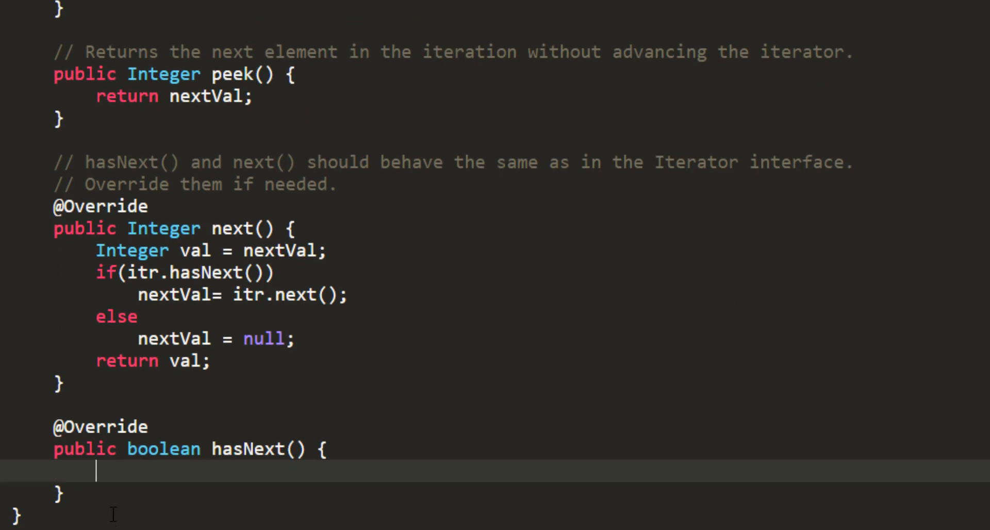
# Make hasNext() return `nextVal != null || itr.hasNext();`.
pyautogui.write('return')
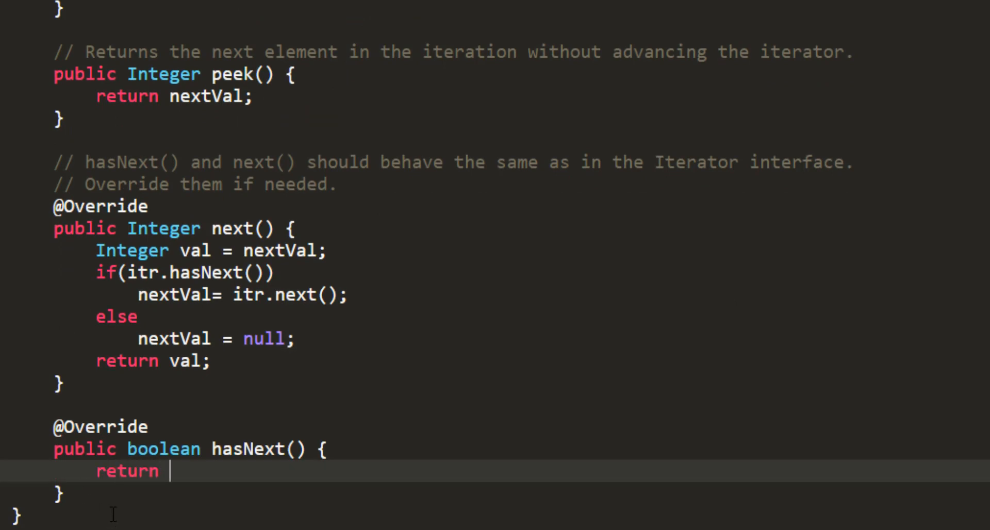
pyautogui.write('nextVa')
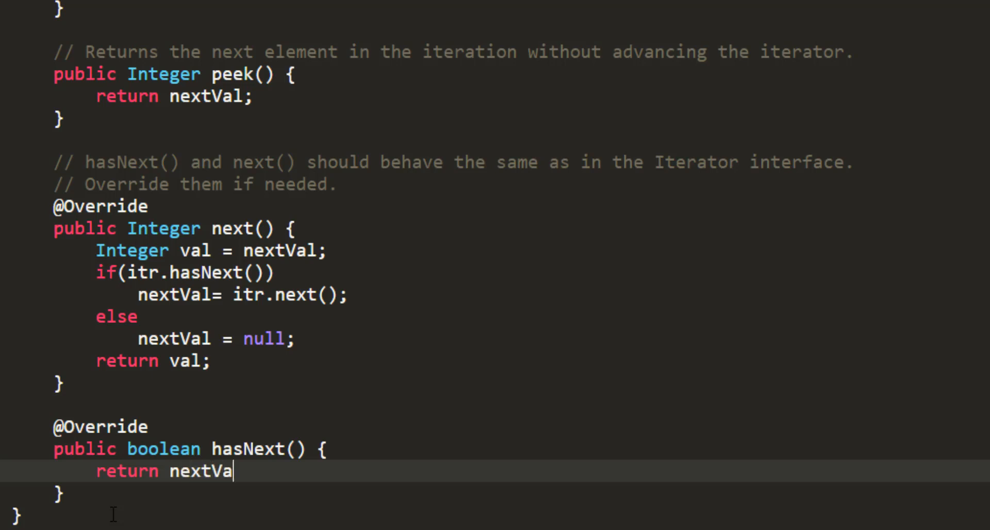
pyautogui.write('l !')
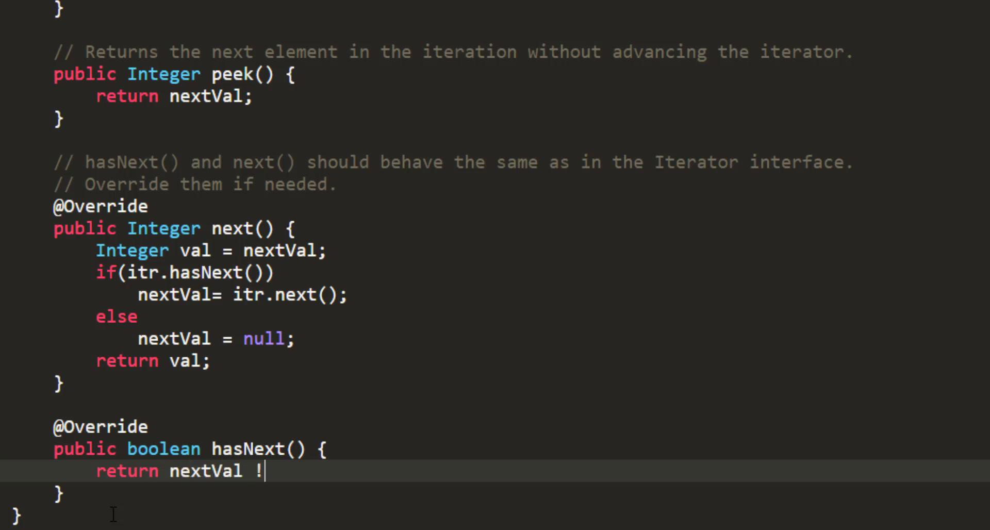
pyautogui.write('= null || itr')
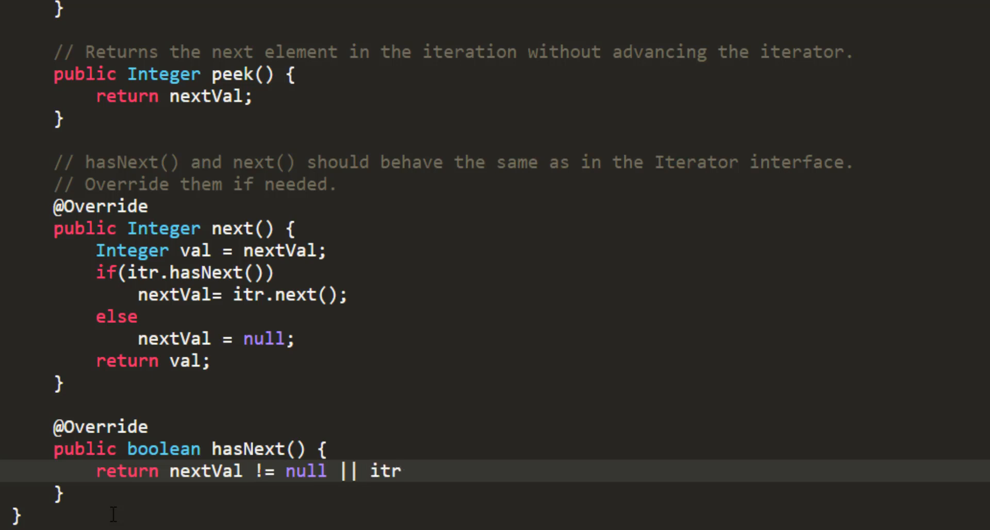
pyautogui.write('.hasNe')
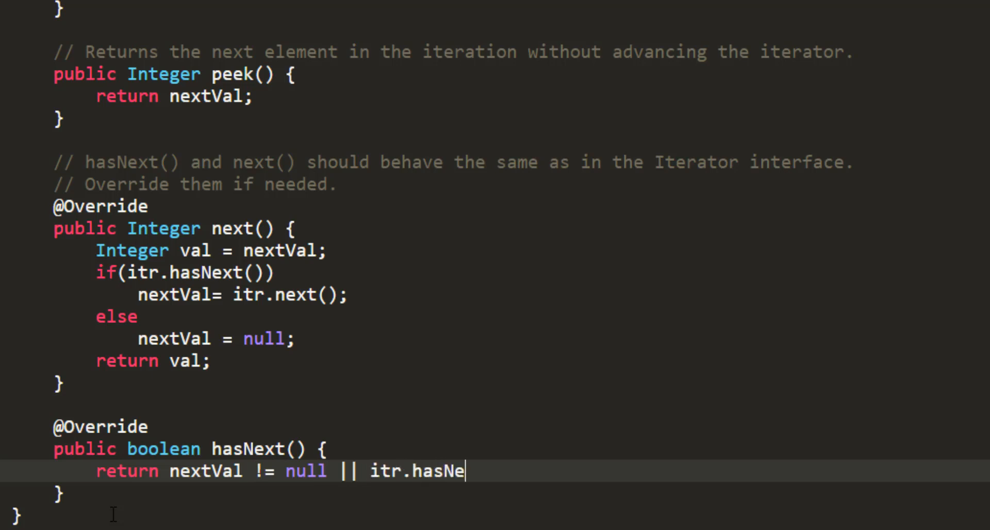
pyautogui.write('xt();')
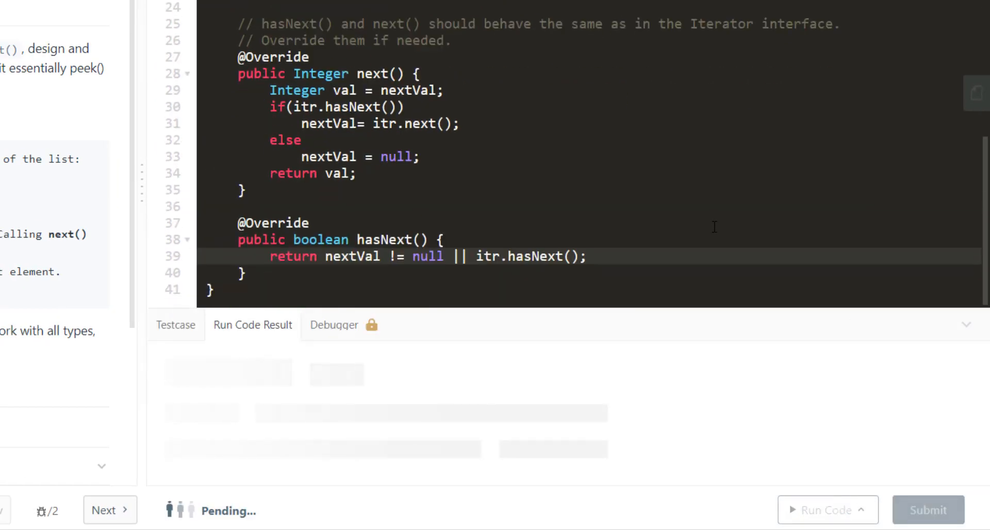
# Submit the solution and view the Submissions list showing Success with 4 ms runtime.
pyautogui.click(825, 510)
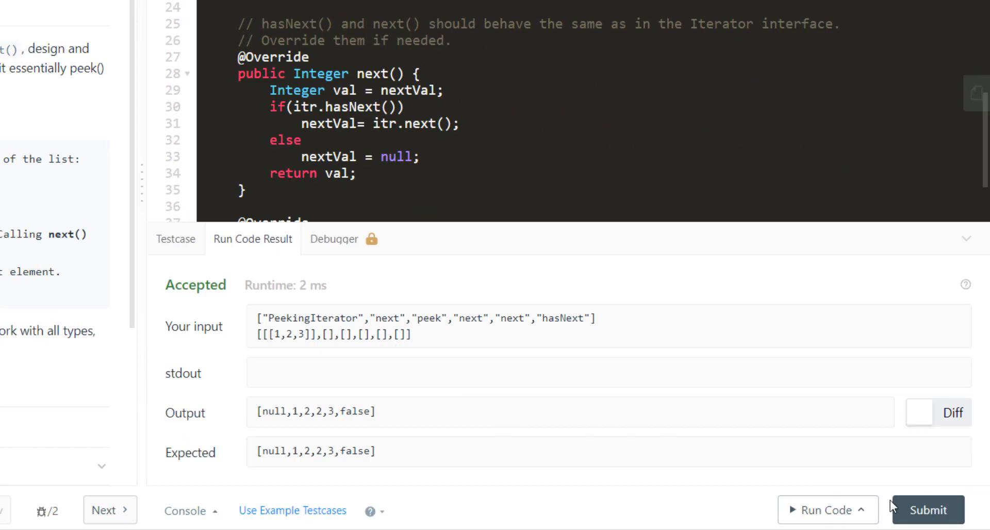
pyautogui.click(928, 510)
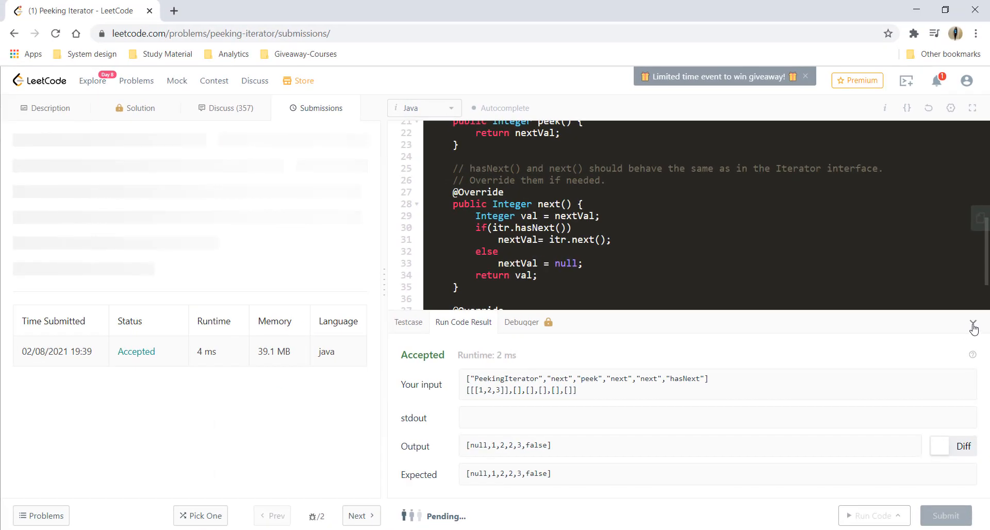
pyautogui.click(945, 516)
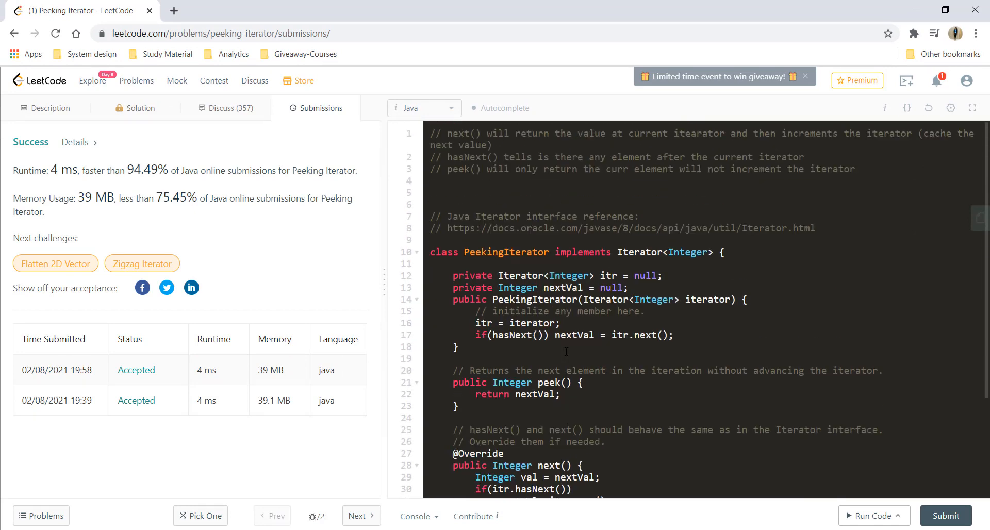
pyautogui.scroll(-3)
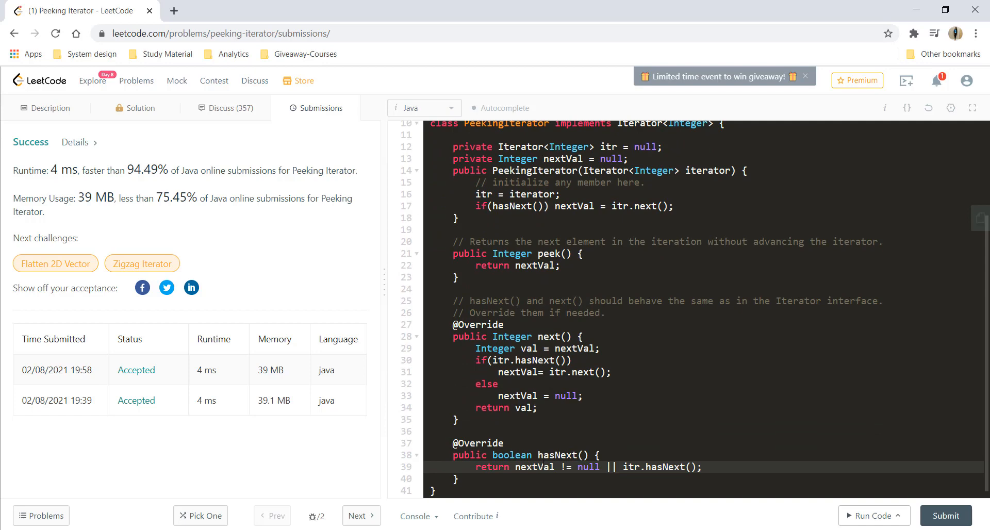